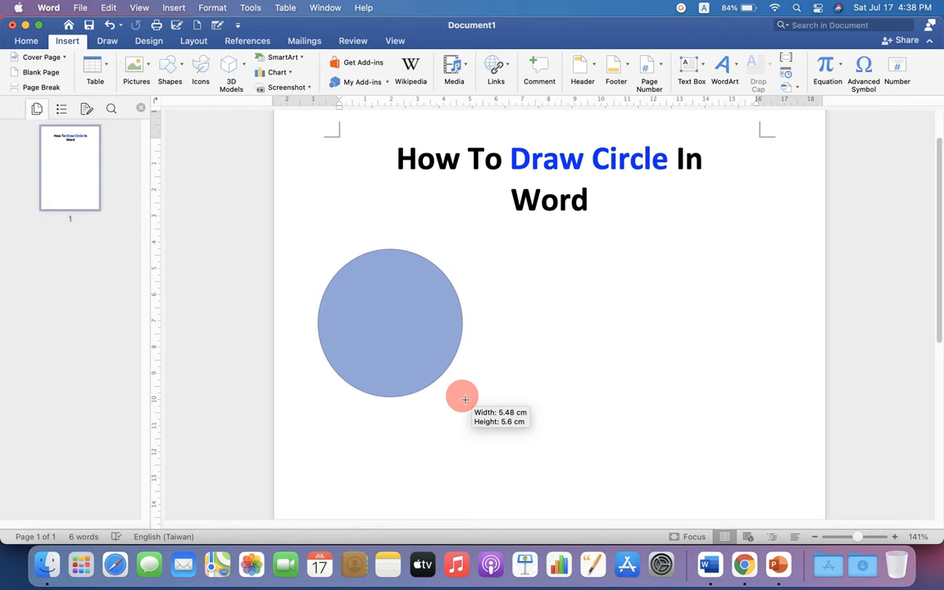
Step: Draw a perfect circle about 6.55 cm across below the title
drag(465, 399, 504, 416)
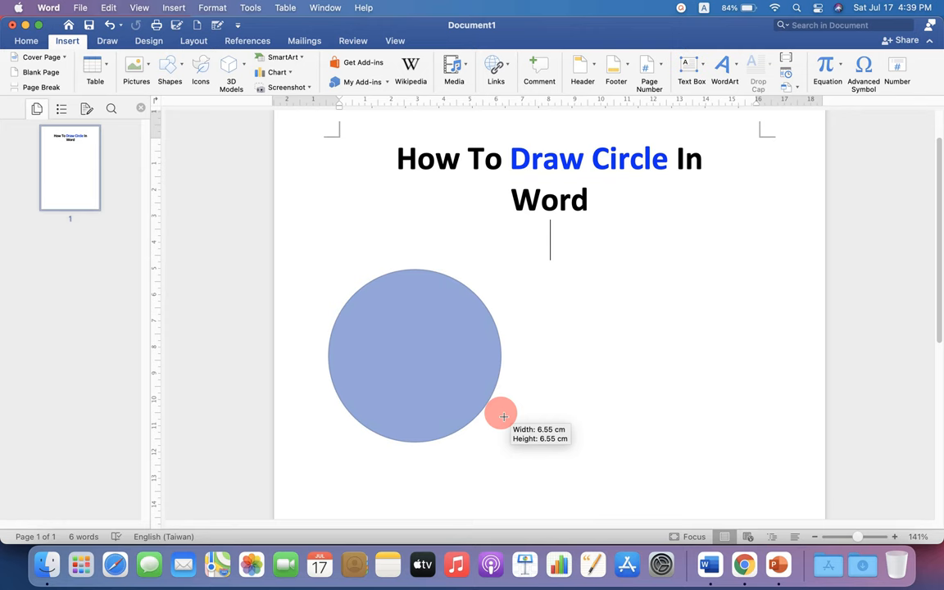
Step: Open the circle's Format Shape options and remove its solid blue fill
right_click(414, 354)
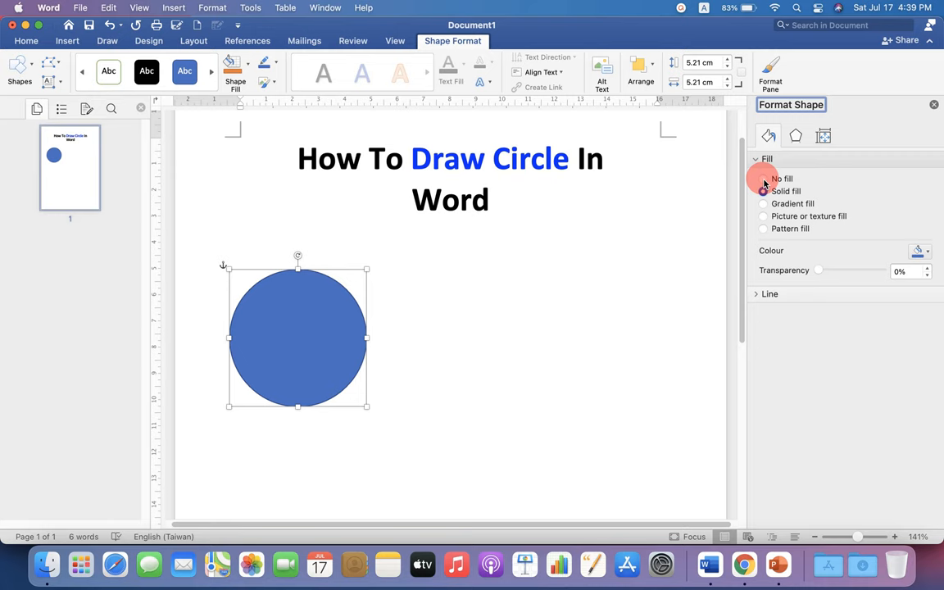
click(763, 178)
text(CIRCLE)
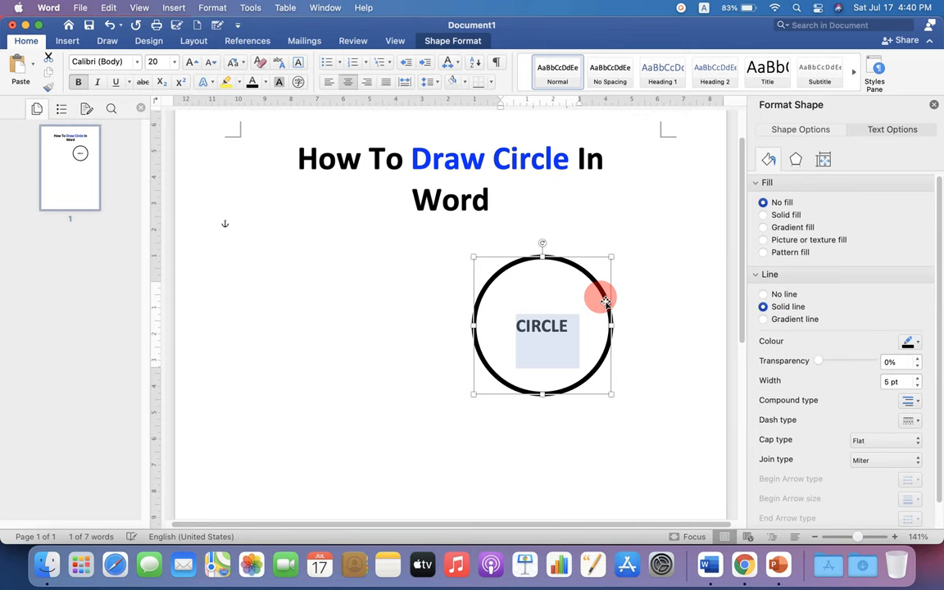
Step: Fill the outlined circle with solid yellow and make the CIRCLE text black
click(764, 215)
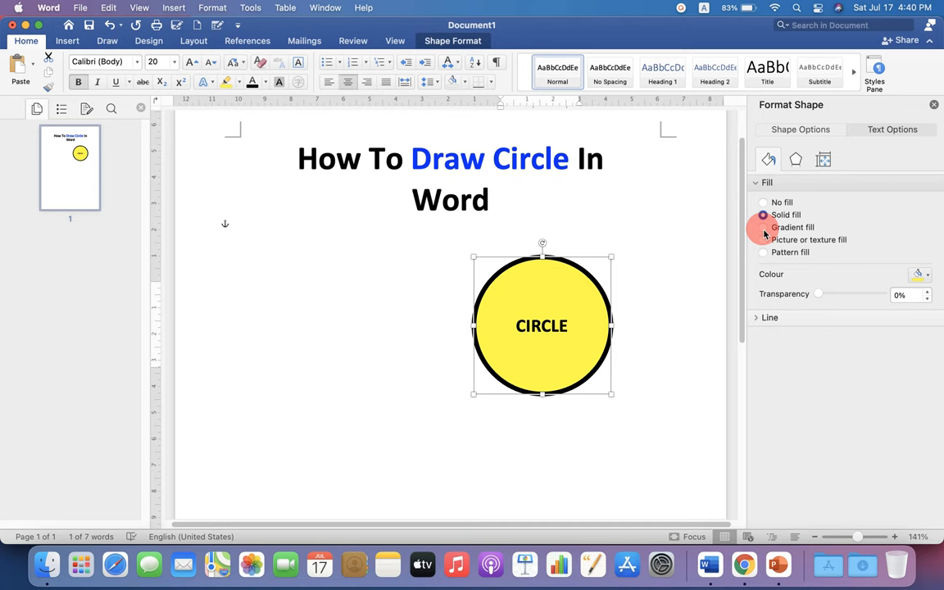
Step: Try a green-yellow-blue gradient fill on the circle, then apply a fine pattern fill
click(764, 227)
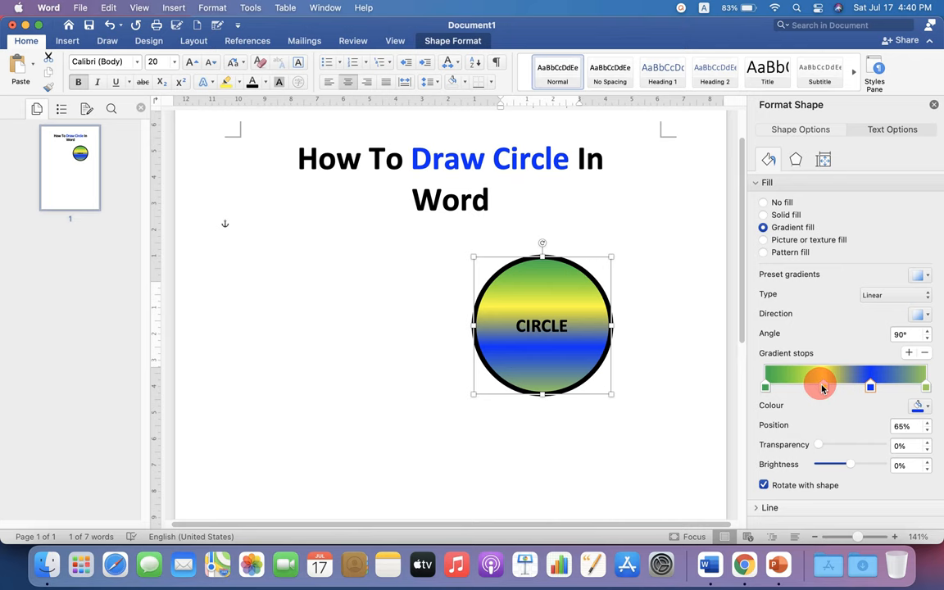
click(763, 251)
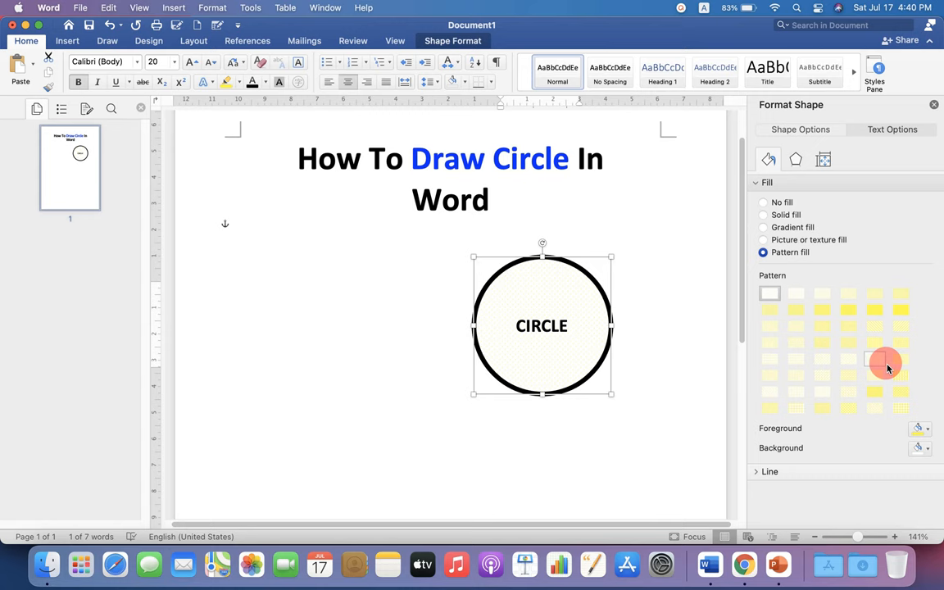